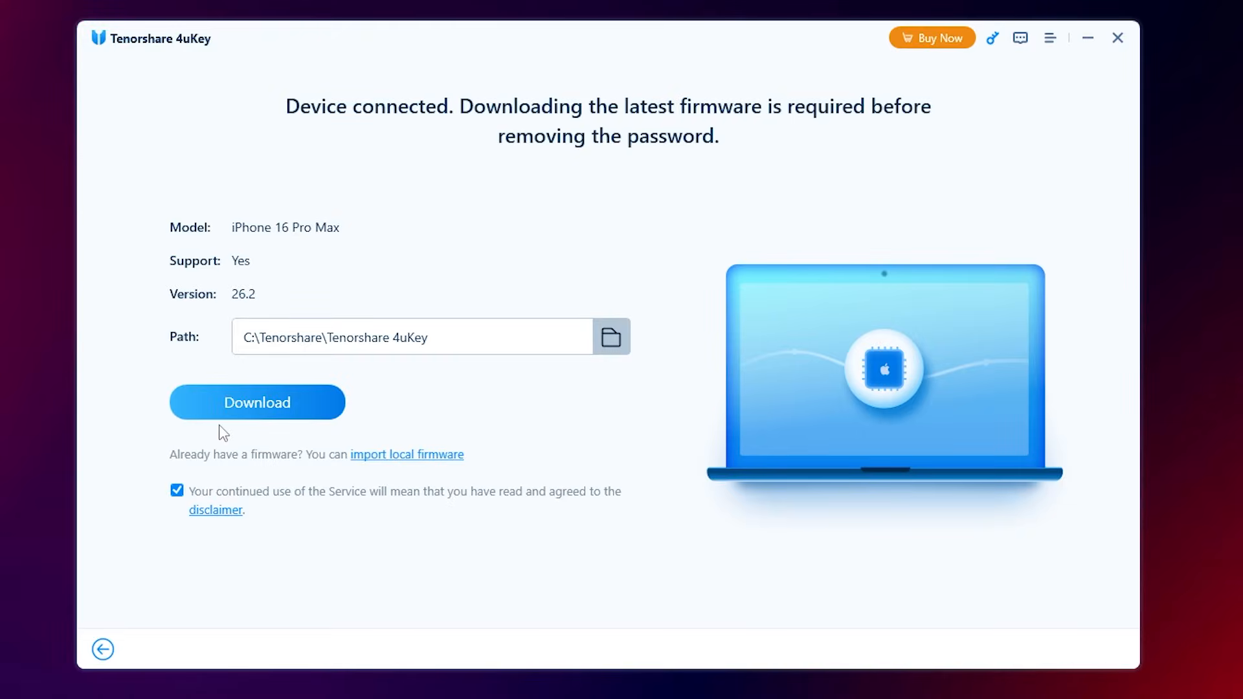
# Download the latest firmware package for the connected iPhone 16 Pro Max to the listed path
pyautogui.click(257, 402)
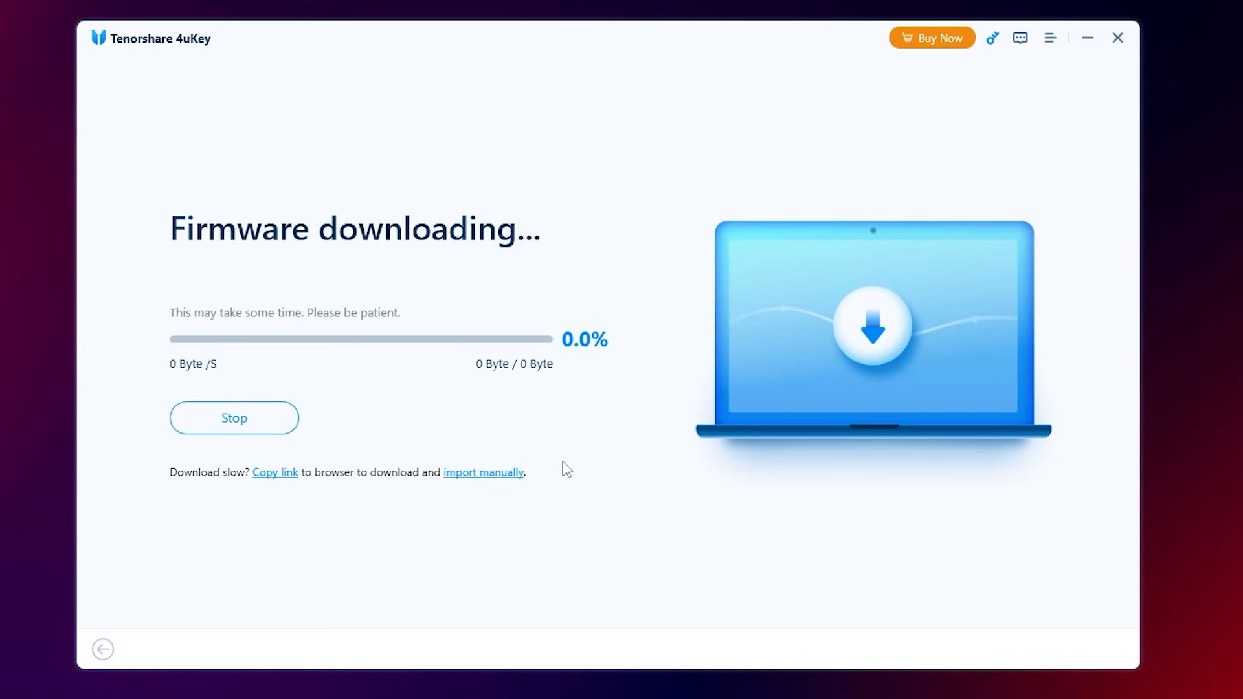
pyautogui.moveTo(1171, 513)
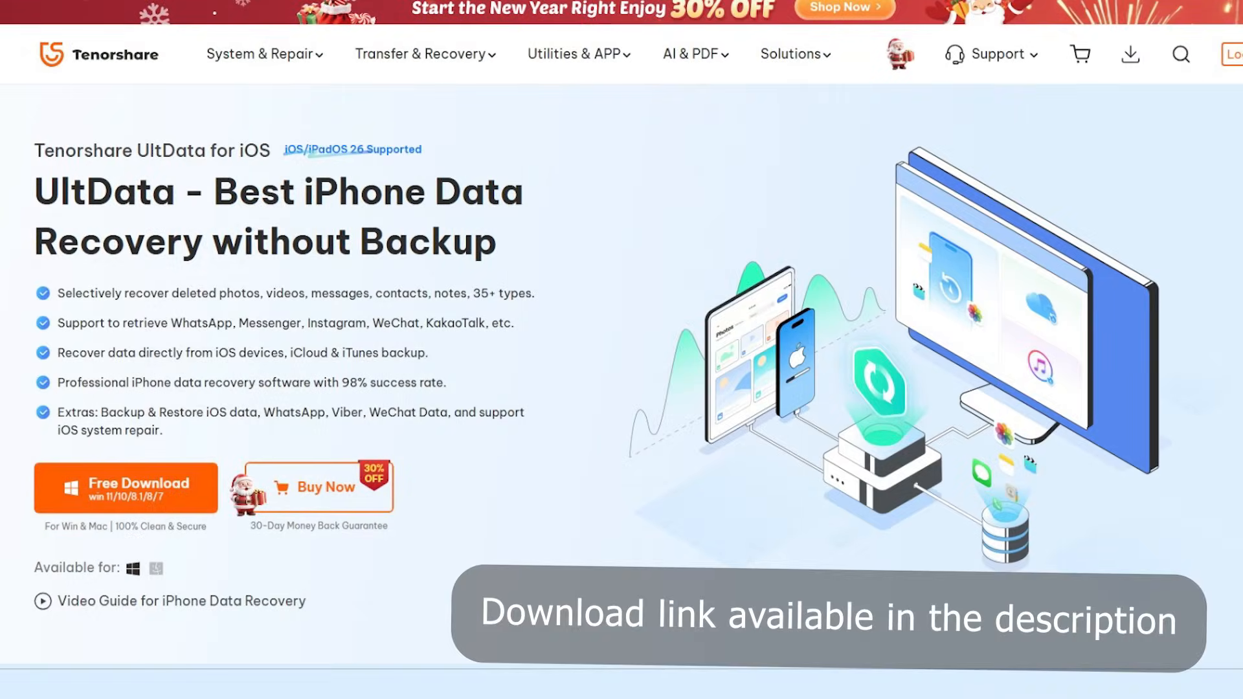
pyautogui.scroll(-3)
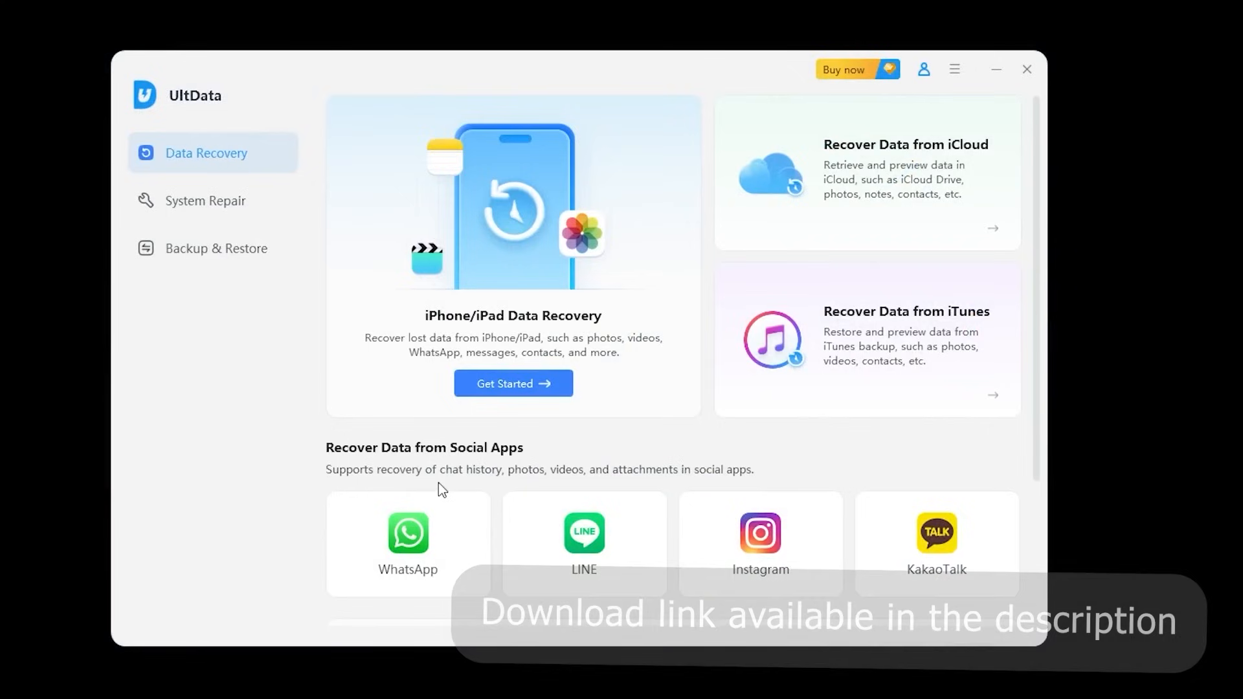
# Run iPhone/iPad Data Recovery, scan the iPhone XS, and show the recovered Contacts
pyautogui.click(512, 383)
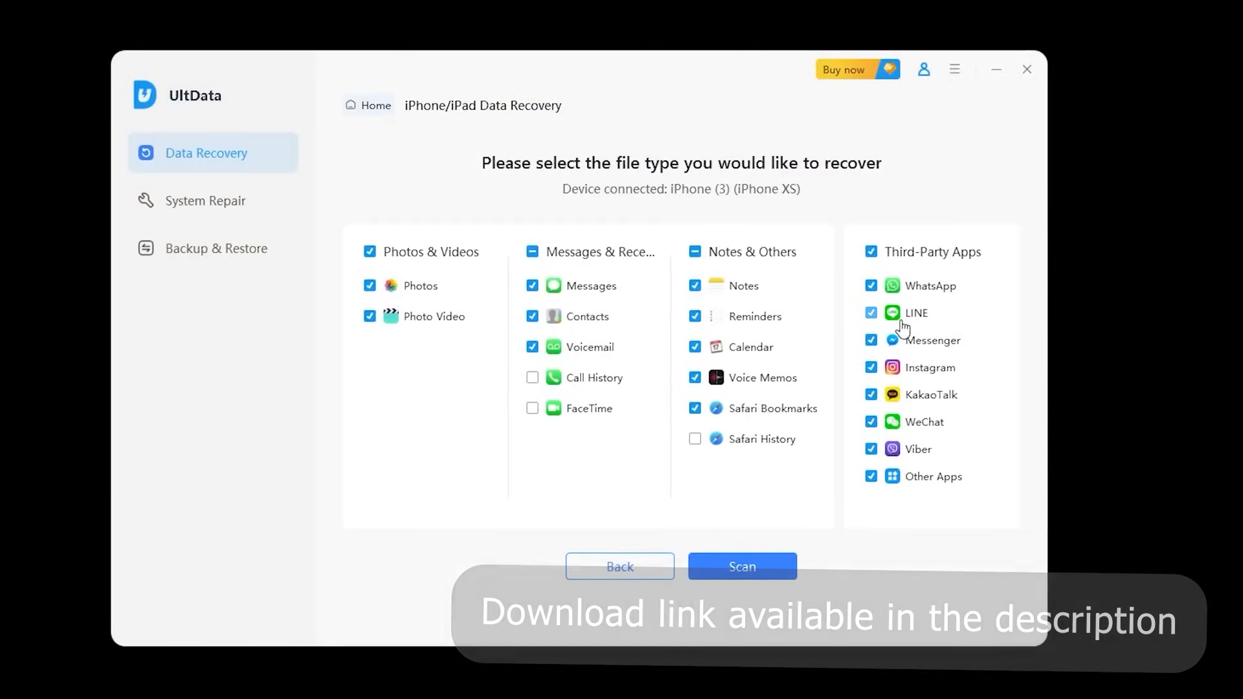
pyautogui.click(741, 565)
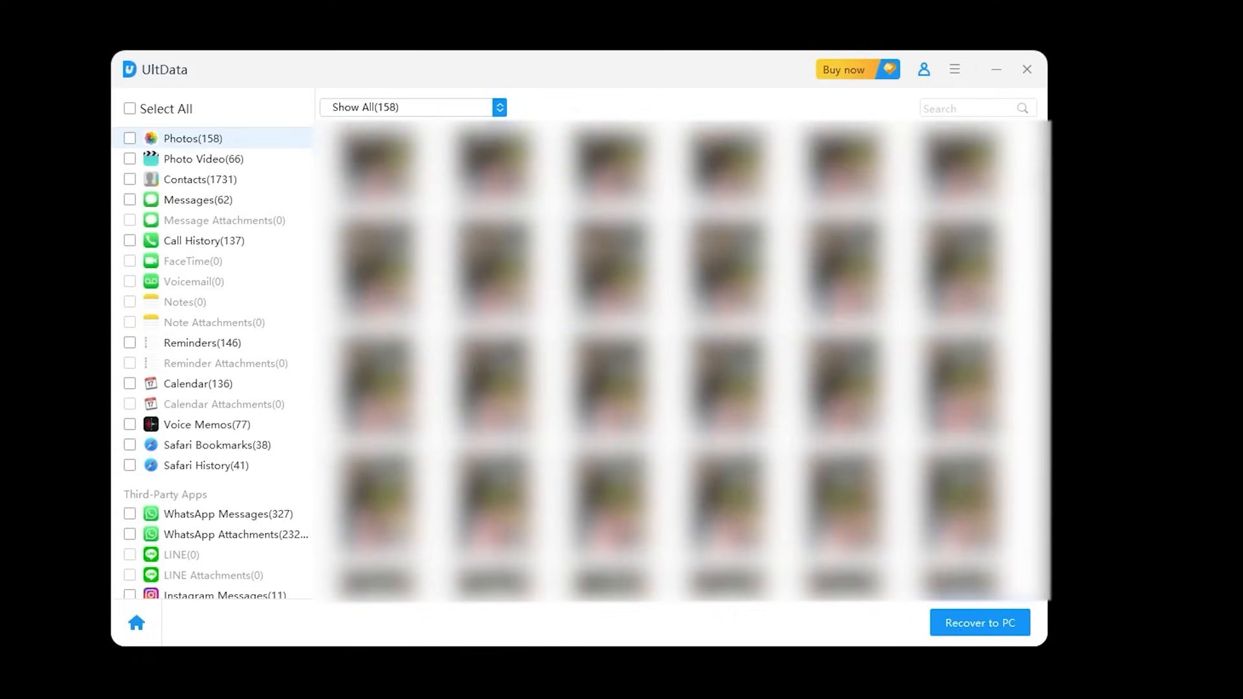
pyautogui.click(200, 179)
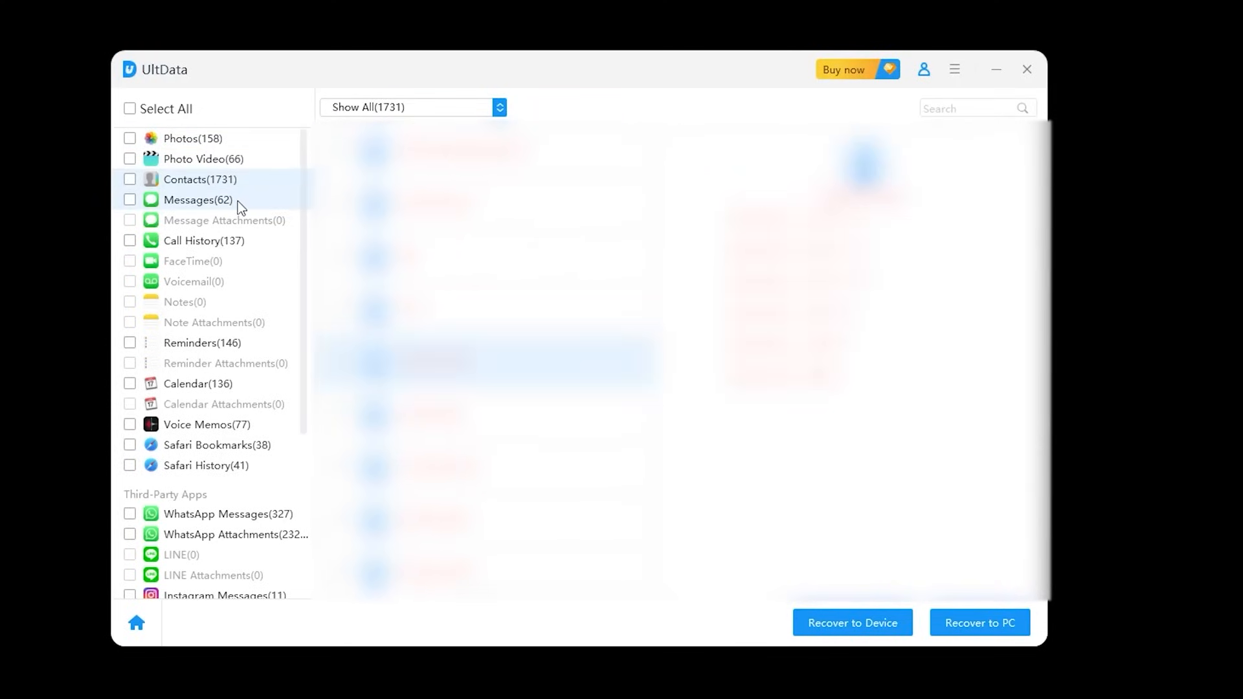